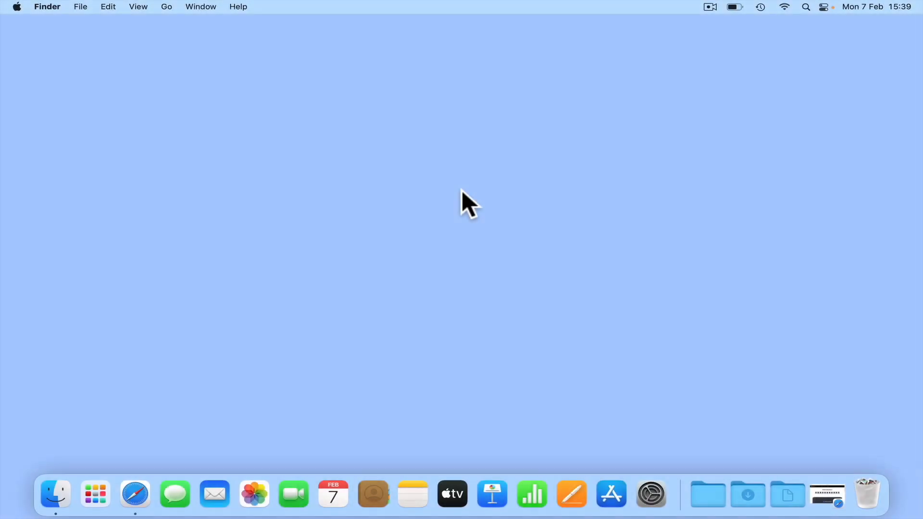
mouse_move(827, 494)
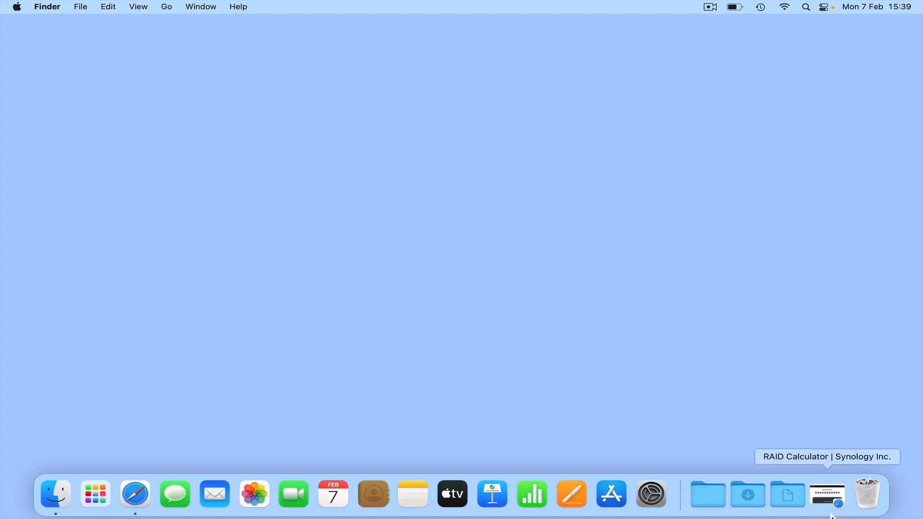
- Open the RAID Calculator and add one 4 TB drive to the enclosure
click(827, 494)
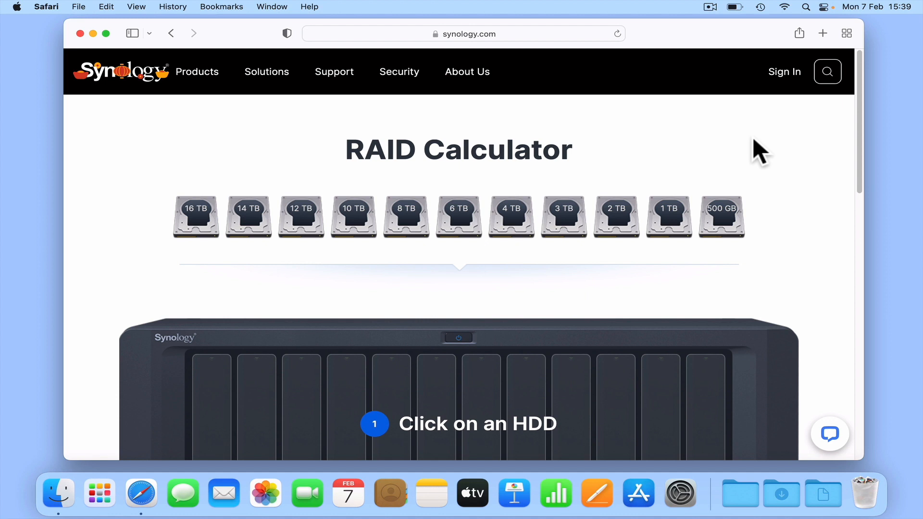
click(511, 217)
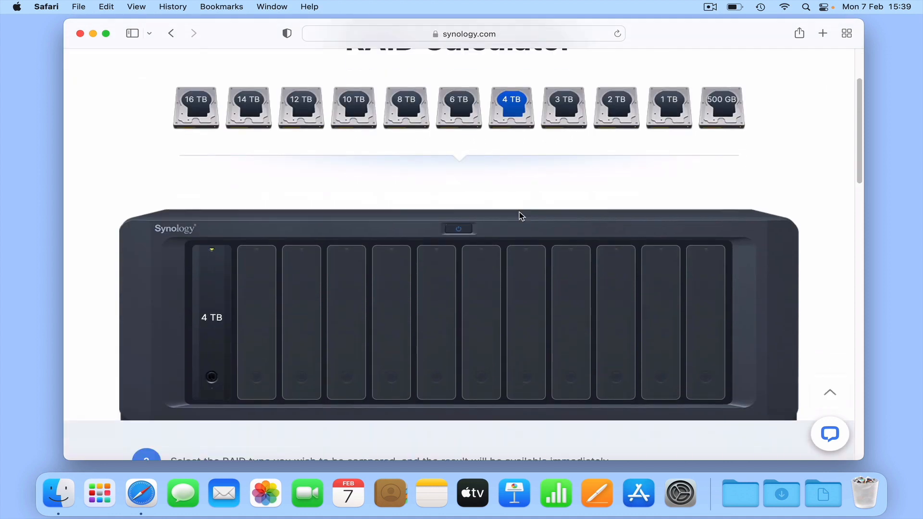
scroll(down, 3)
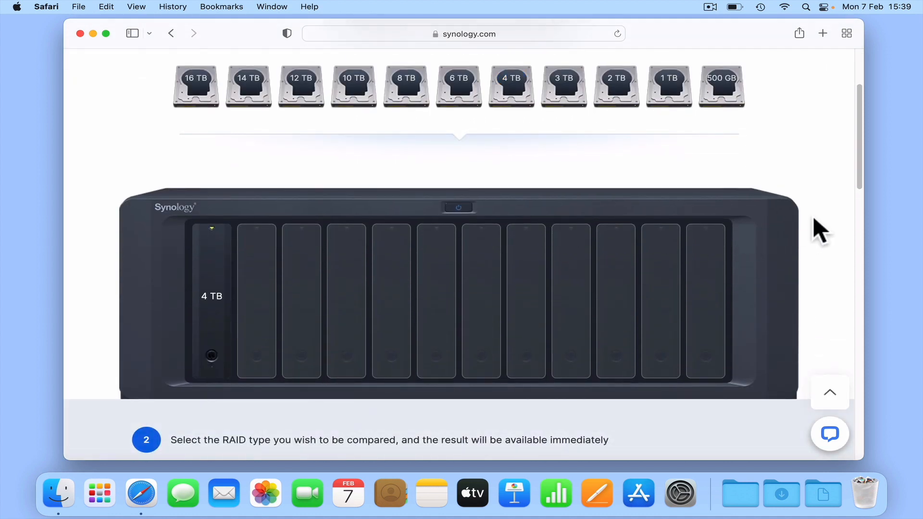
scroll(down, 3)
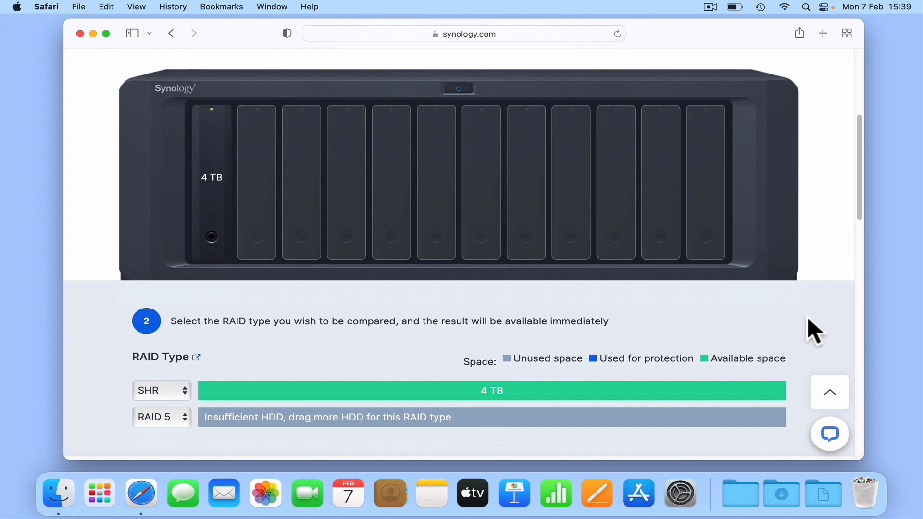
mouse_move(800, 401)
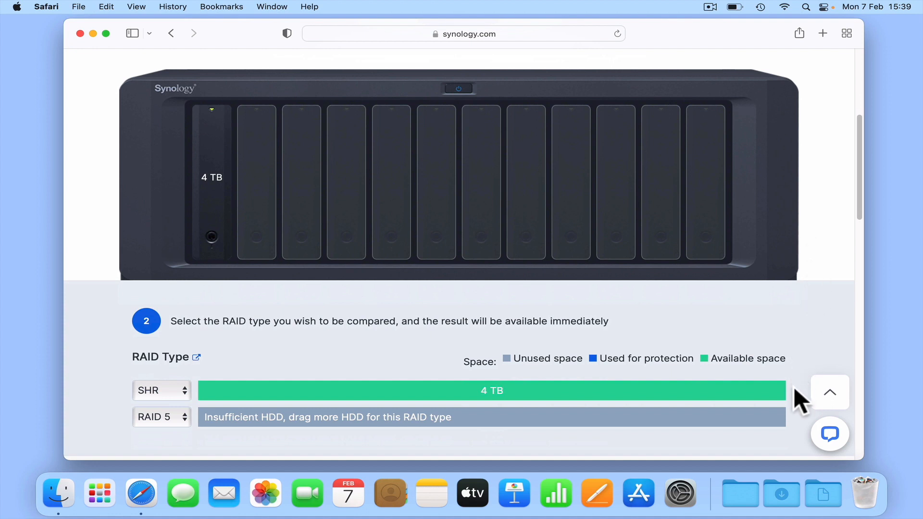
mouse_move(231, 413)
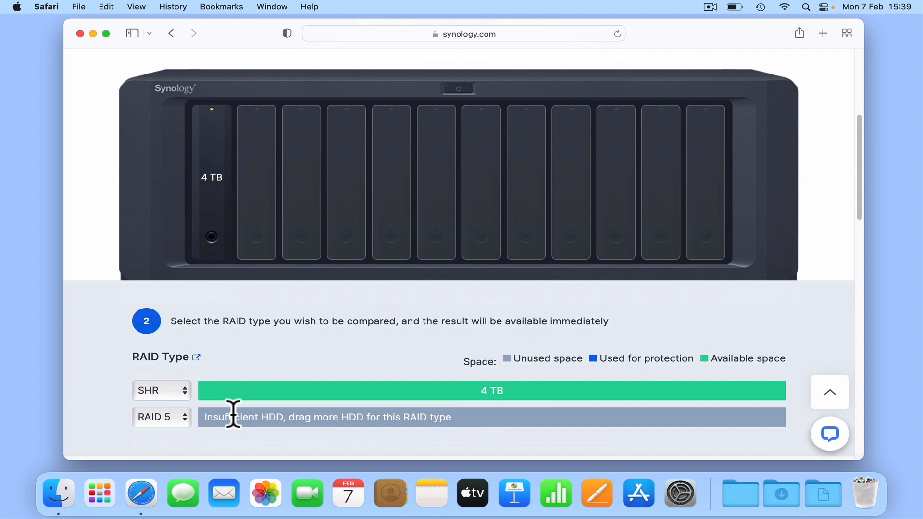
- Compare SHR against RAID 0, then RAID 5, for the single drive
click(162, 416)
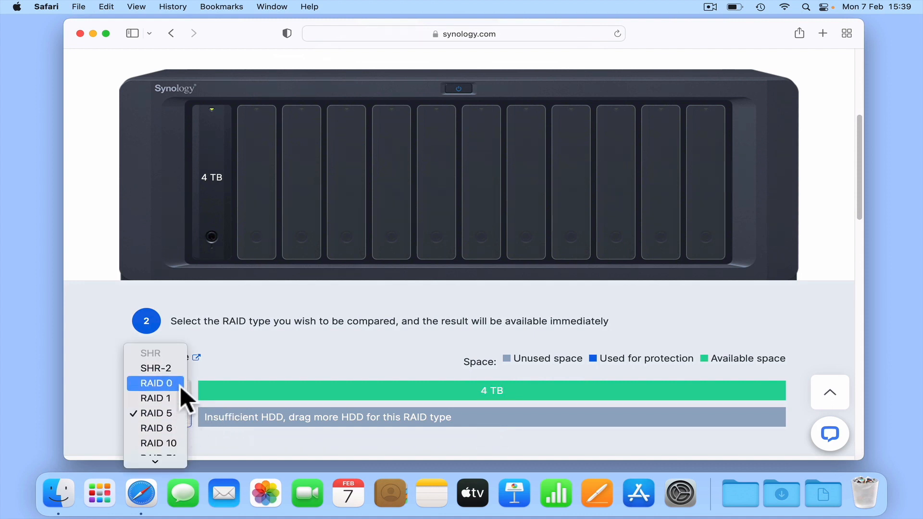
click(156, 383)
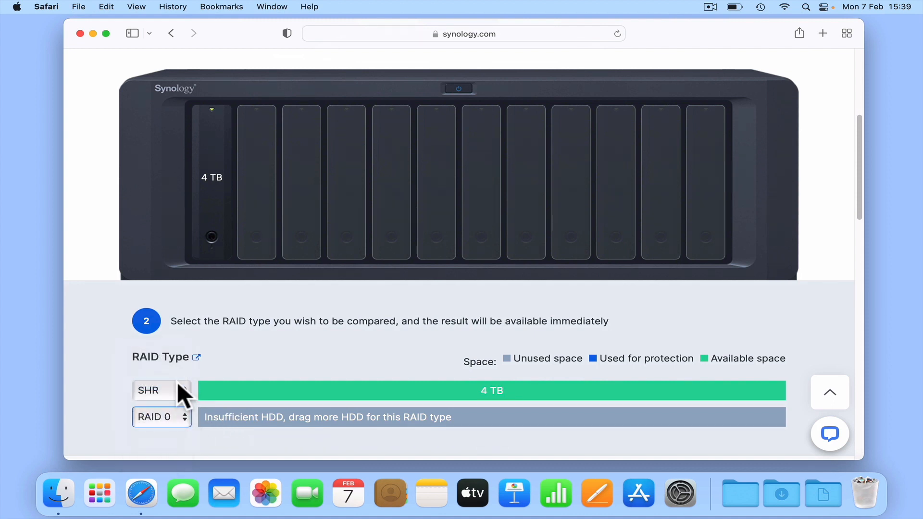
click(160, 417)
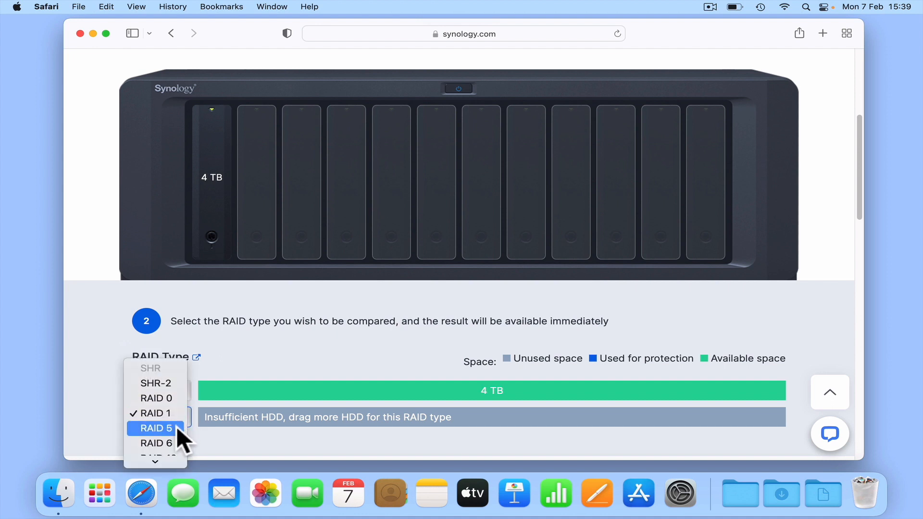
click(155, 428)
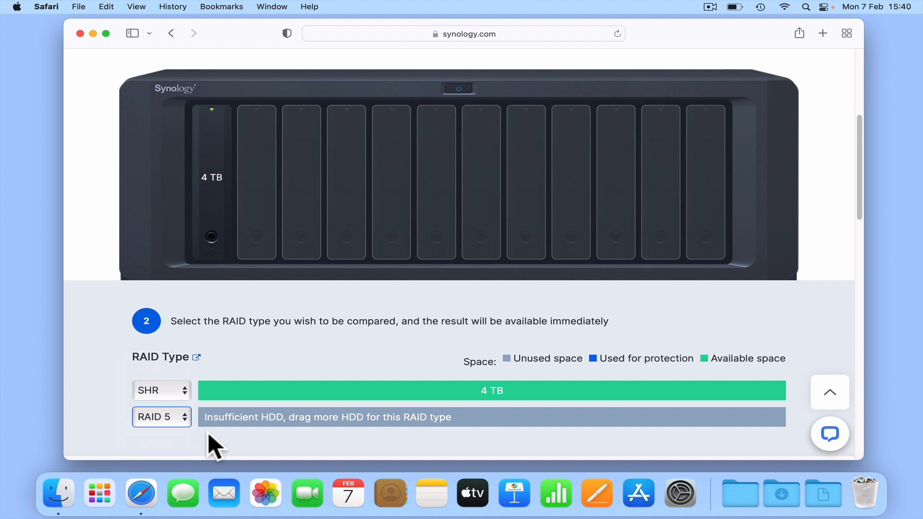
- Add a second 4 TB drive to the enclosure
scroll(up, 3)
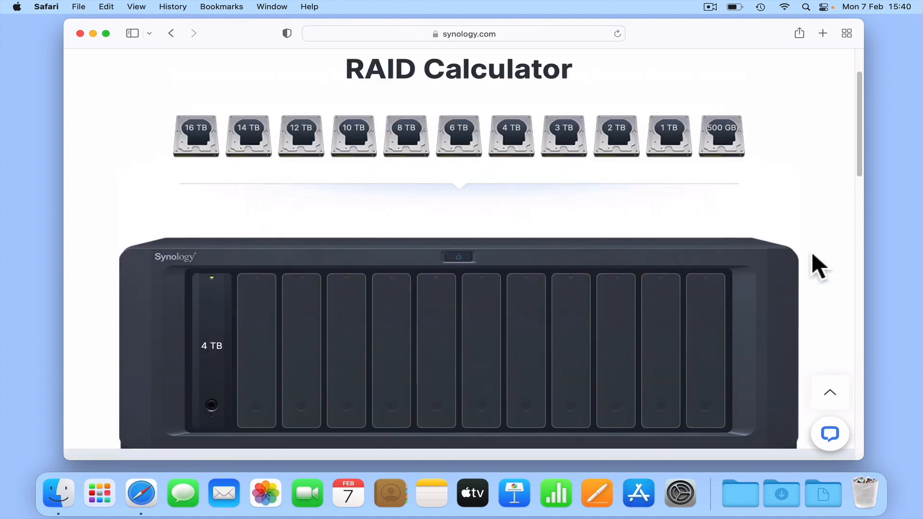
click(511, 135)
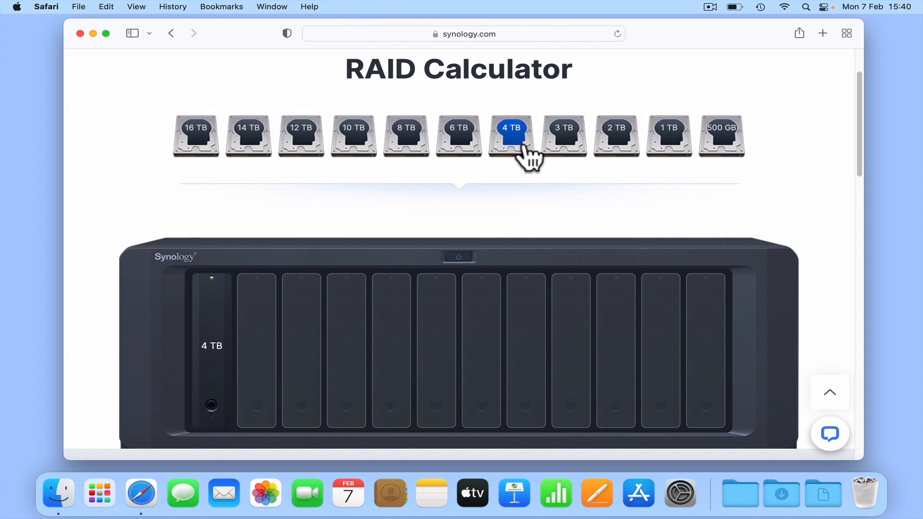
click(511, 128)
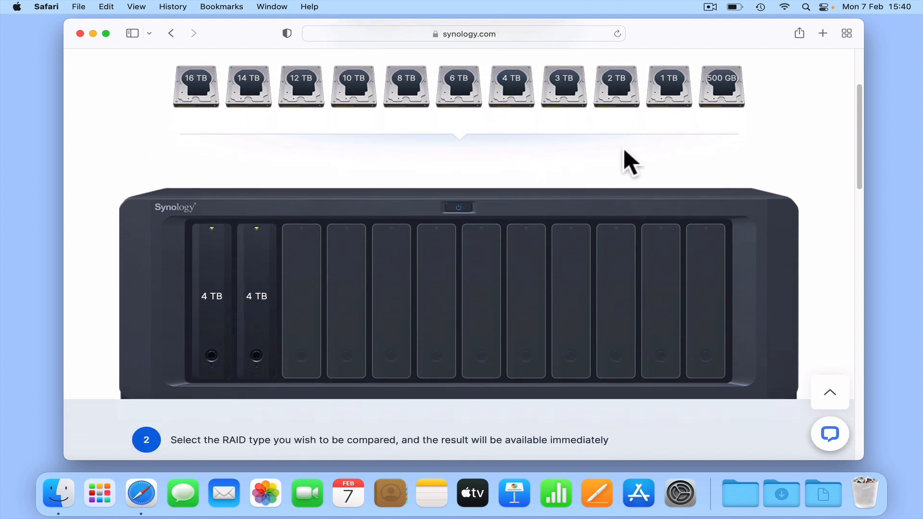
scroll(down, 3)
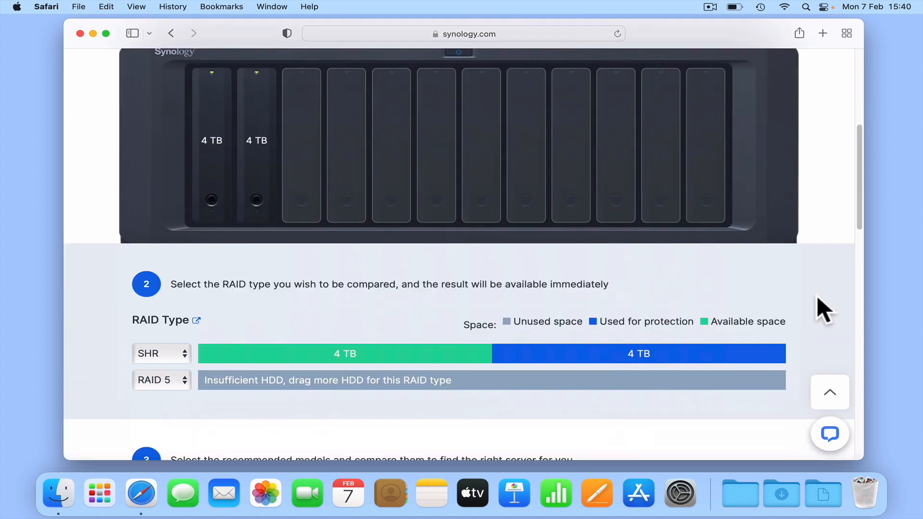
scroll(down, 3)
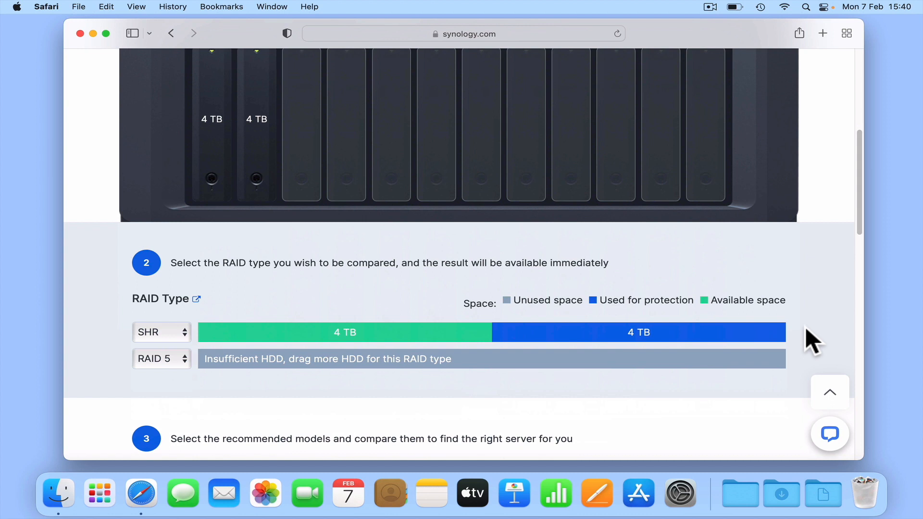
mouse_move(805, 370)
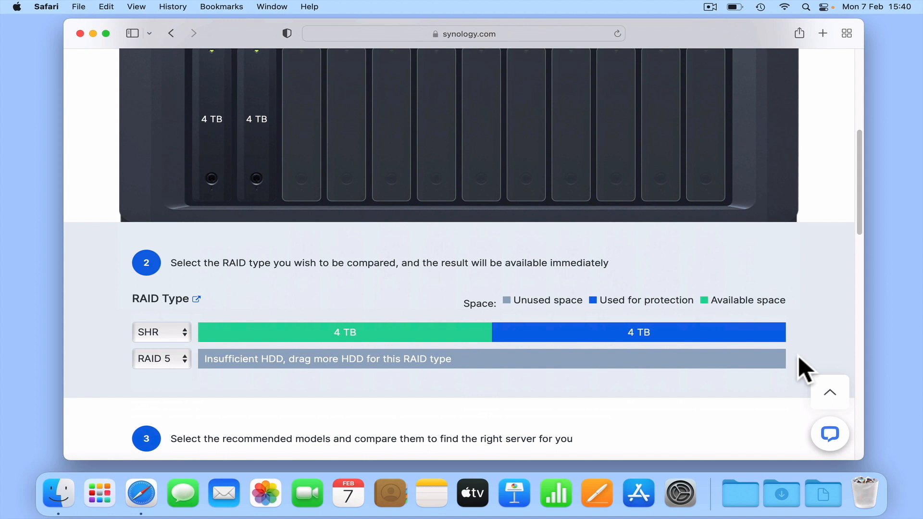
mouse_move(663, 378)
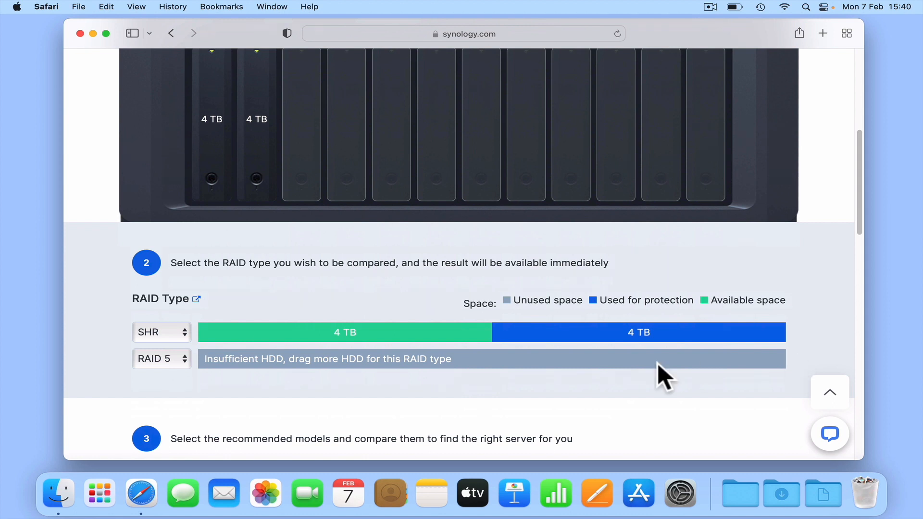
- Set the second comparison to RAID 1, matching SHR at 4 TB available
click(162, 358)
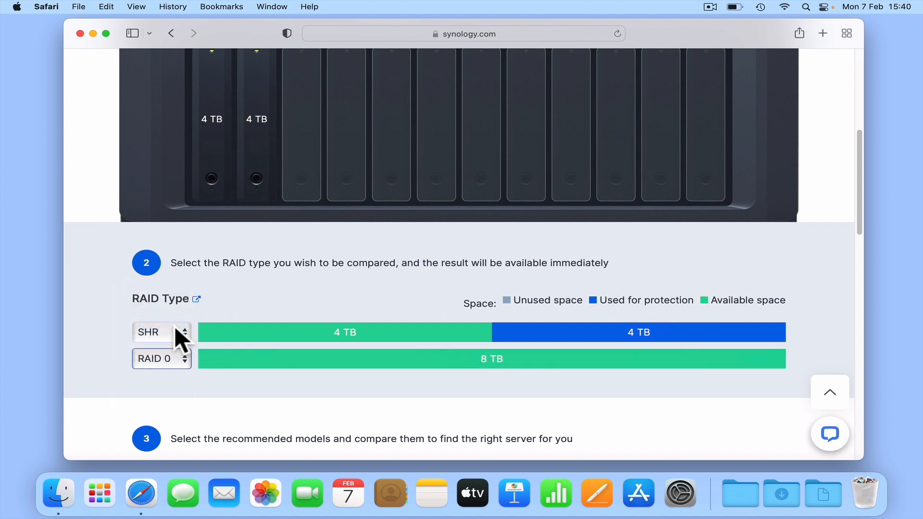
mouse_move(798, 365)
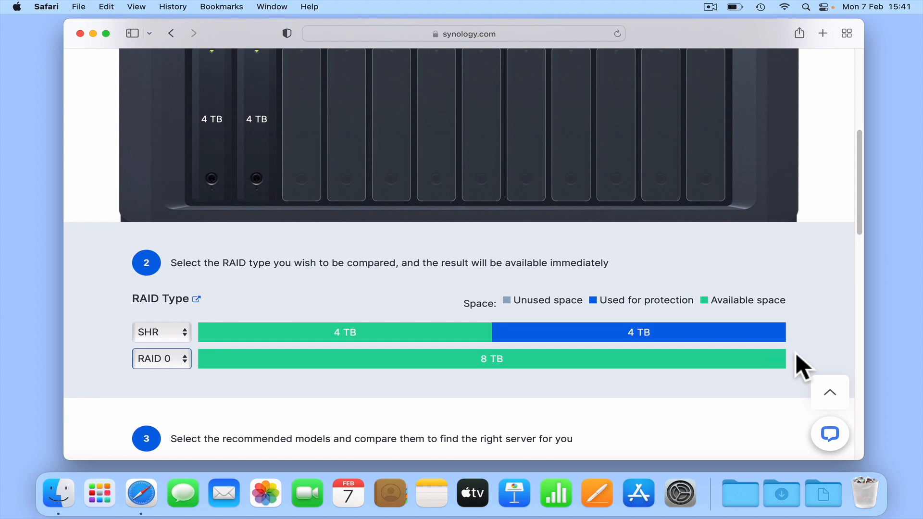
mouse_move(223, 385)
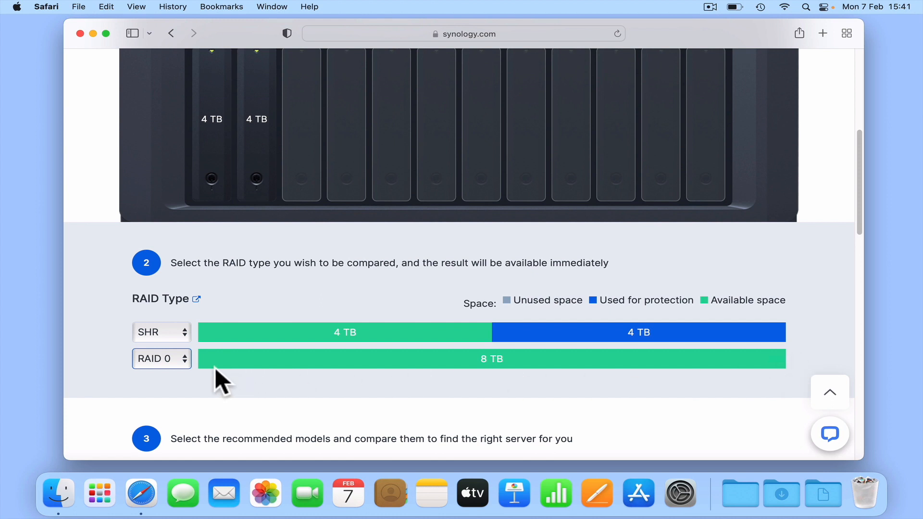
click(162, 358)
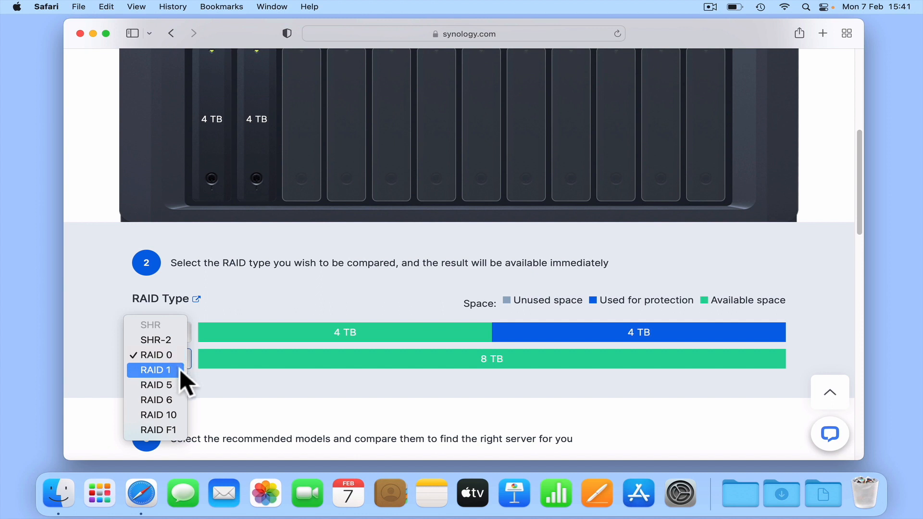
click(154, 370)
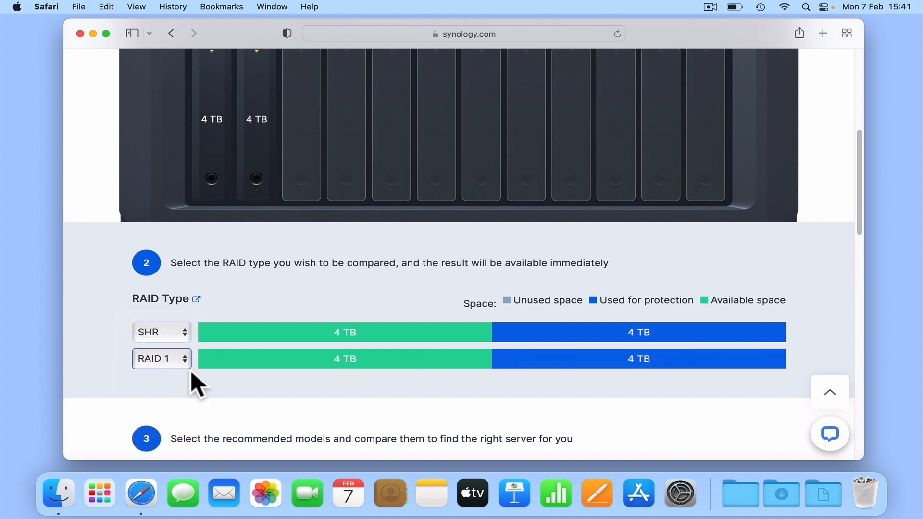
mouse_move(807, 370)
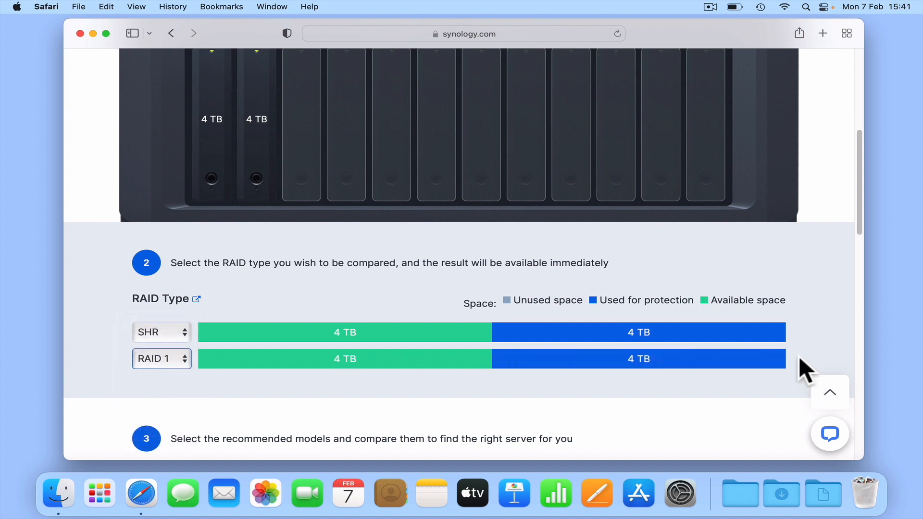
- Add a third 4 TB drive and view the SHR 8 TB vs RAID 1 4 TB bars
scroll(up, 3)
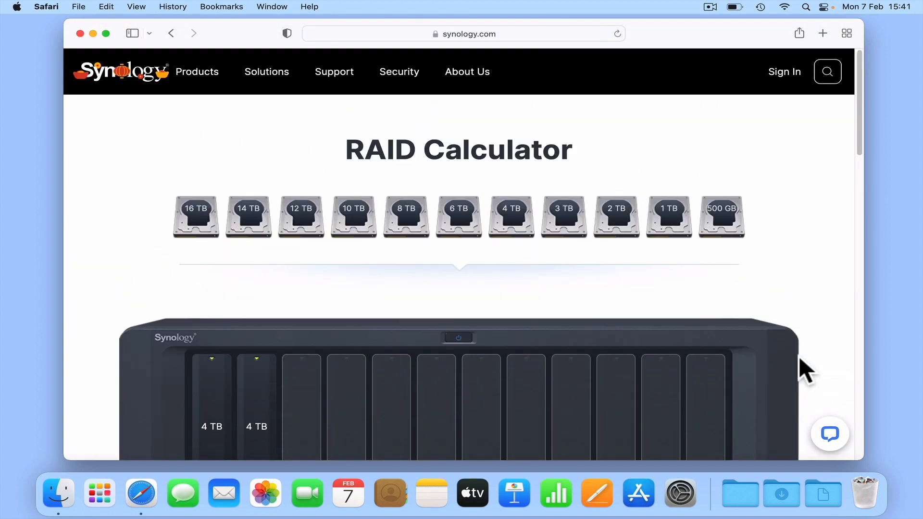
click(510, 215)
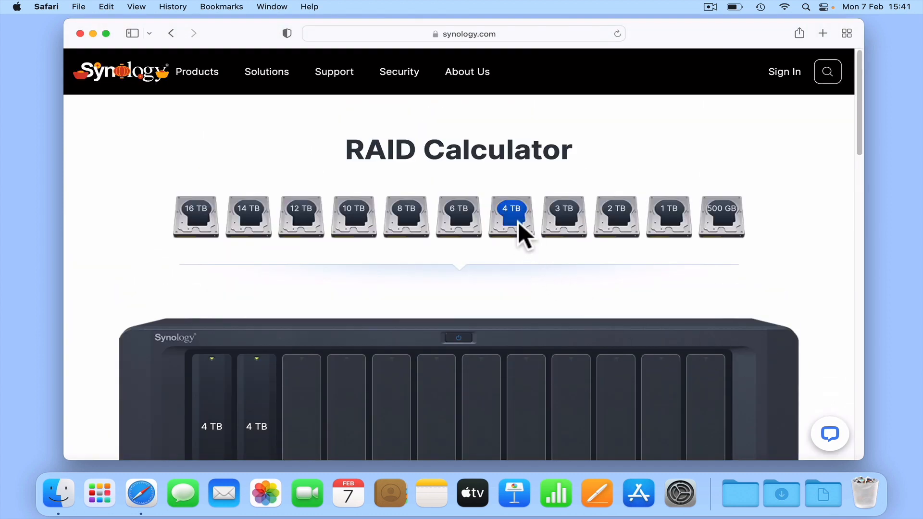
click(511, 215)
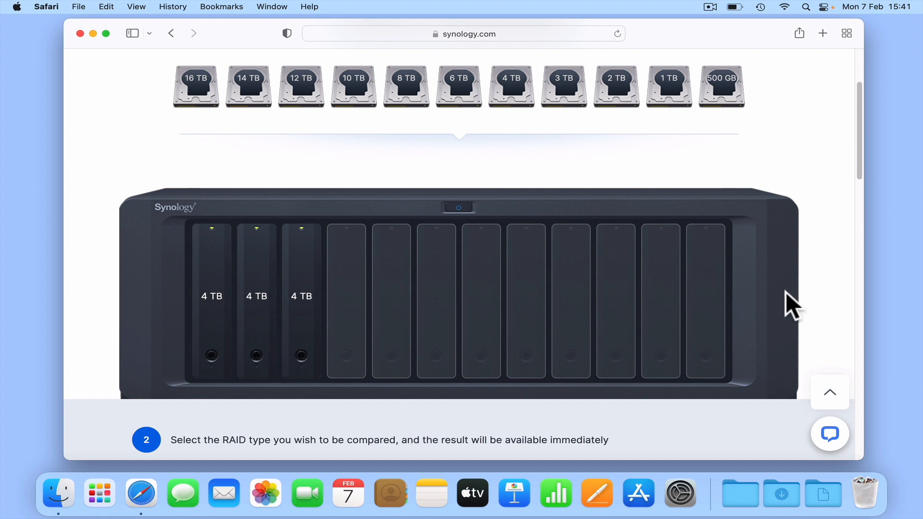
scroll(down, 3)
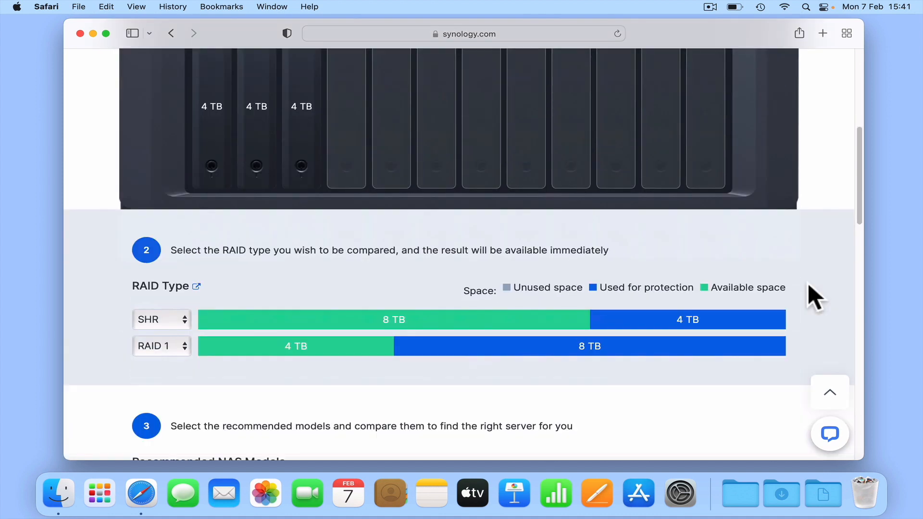
scroll(down, 3)
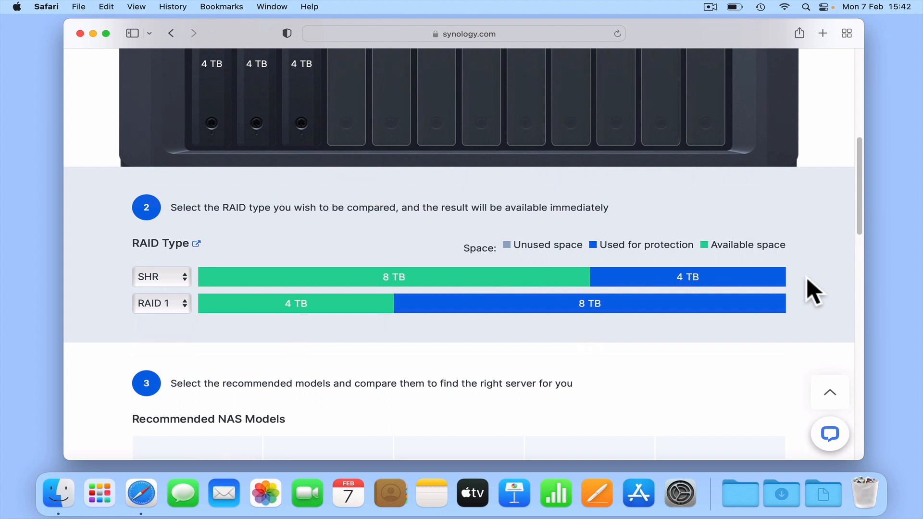
mouse_move(810, 316)
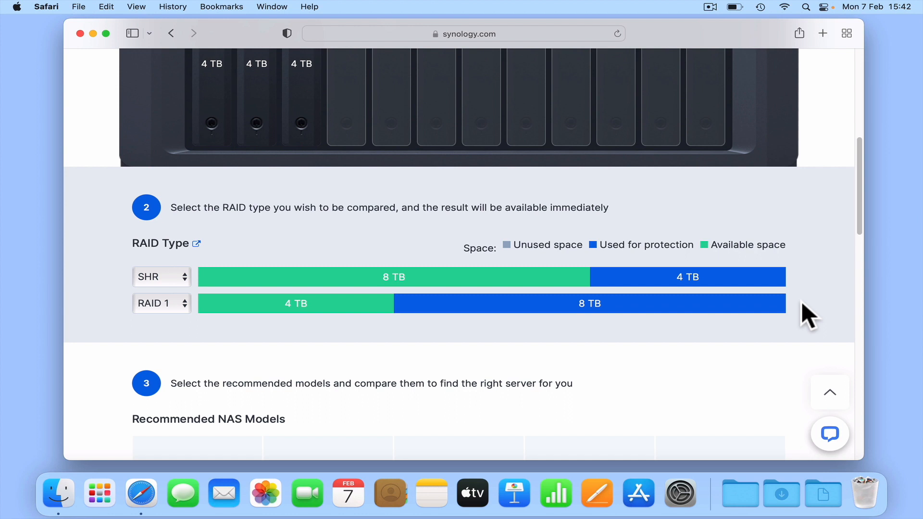
mouse_move(210, 323)
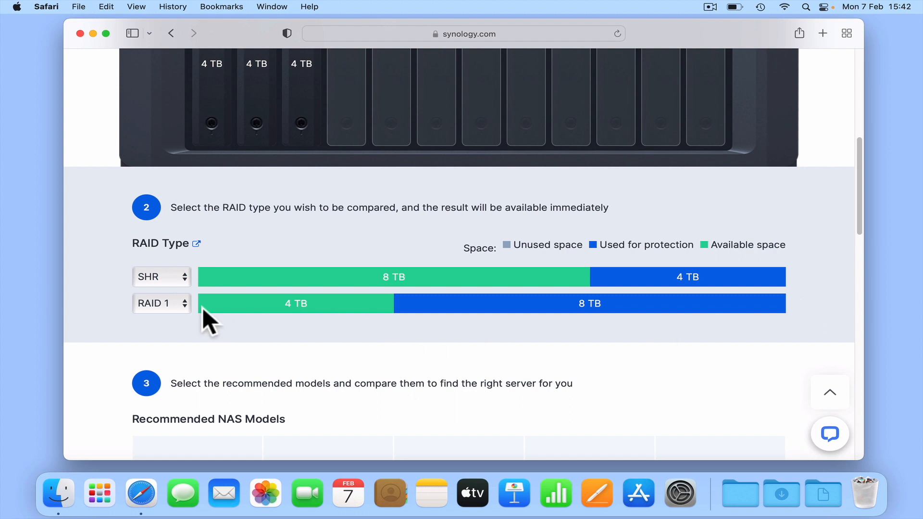
- Switch the second RAID Type comparison from RAID 1 to RAID 5
click(161, 303)
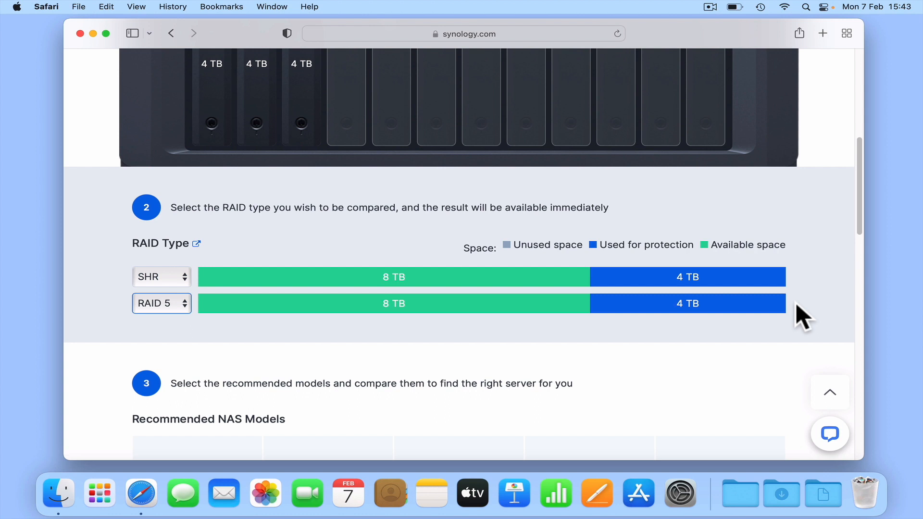
- Scroll back up to the drive-size choices with three 4 TB drives loaded
scroll(up, 3)
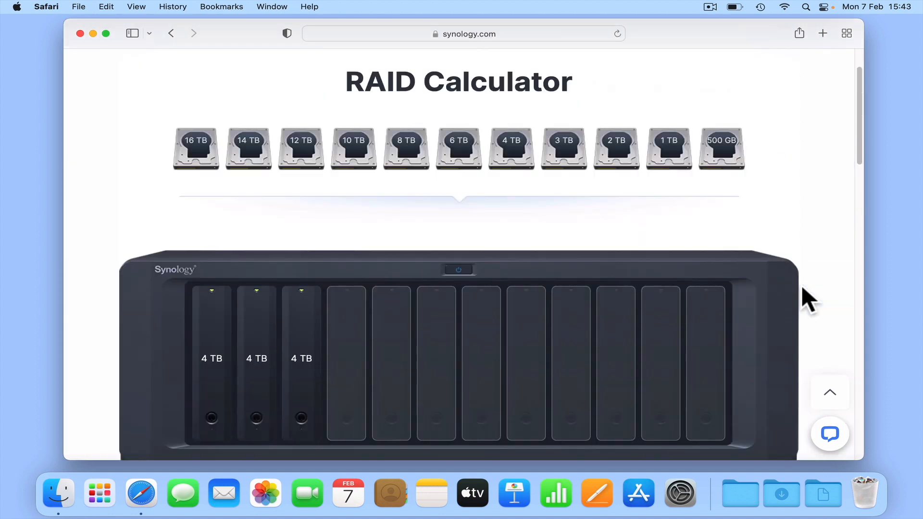
mouse_move(827, 282)
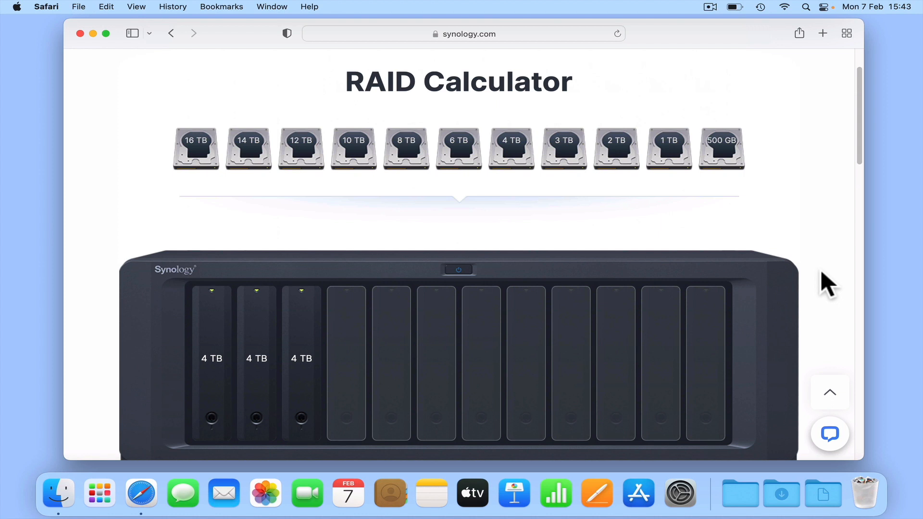
mouse_move(823, 285)
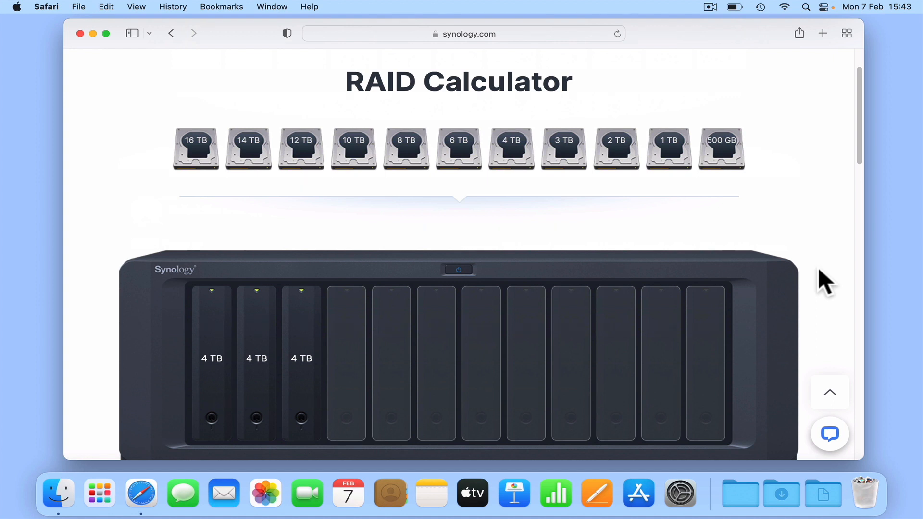
mouse_move(818, 277)
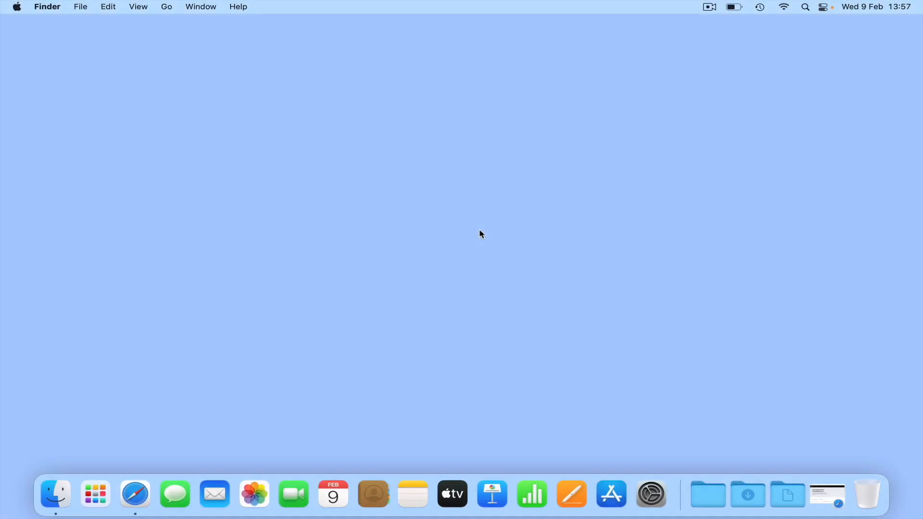
mouse_move(135, 495)
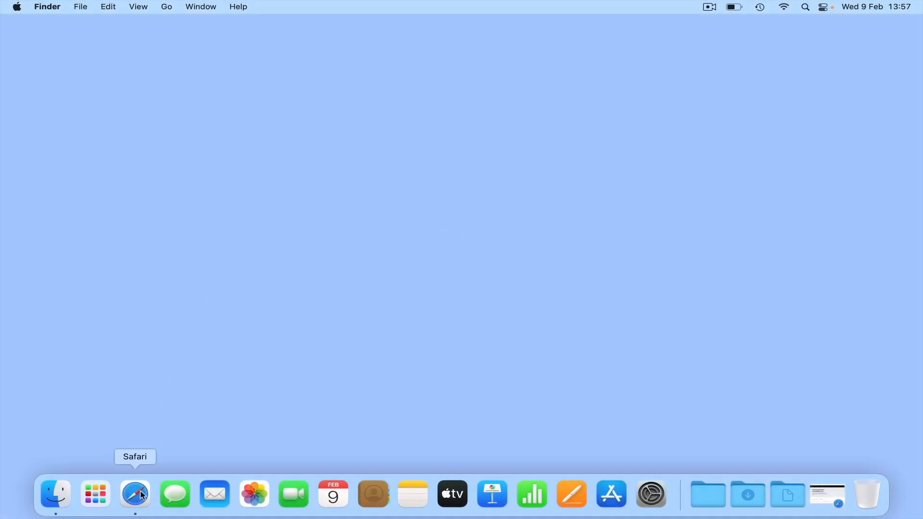
- Return to the compatibility list in Safari and search for the DS1520+ model
click(135, 493)
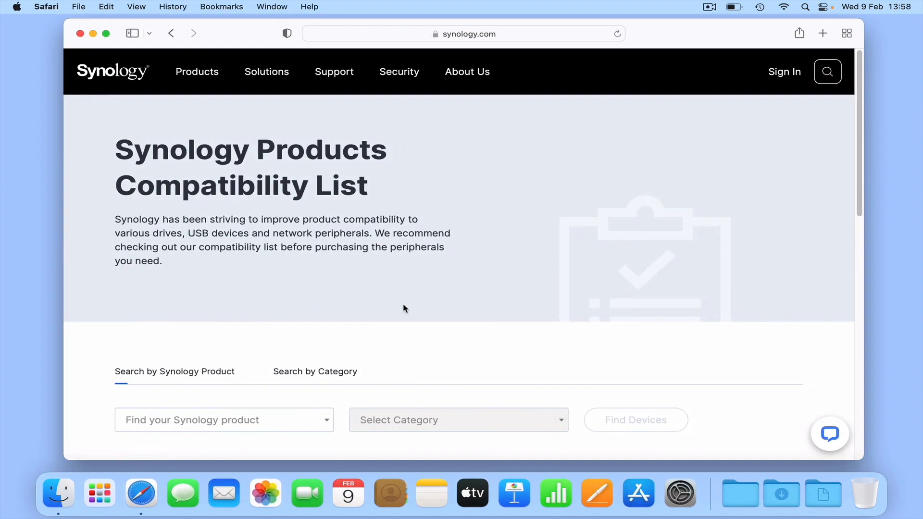
click(224, 420)
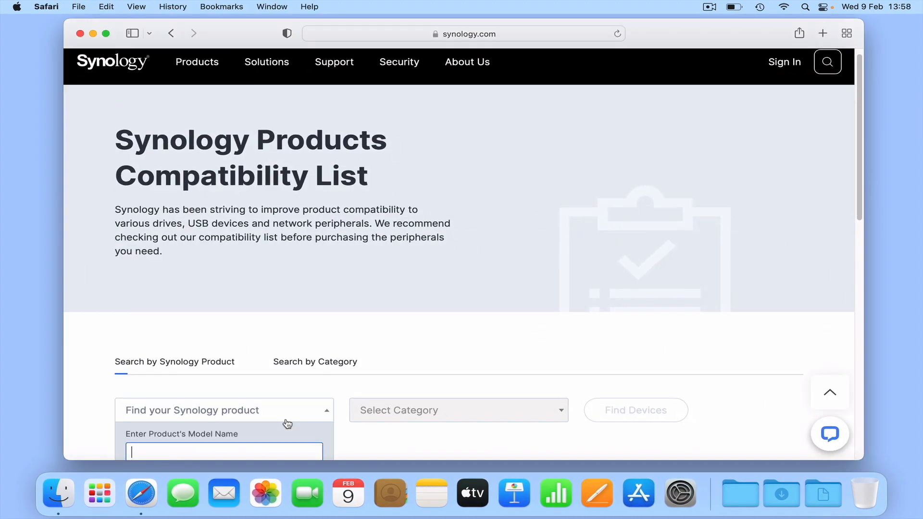
scroll(down, 3)
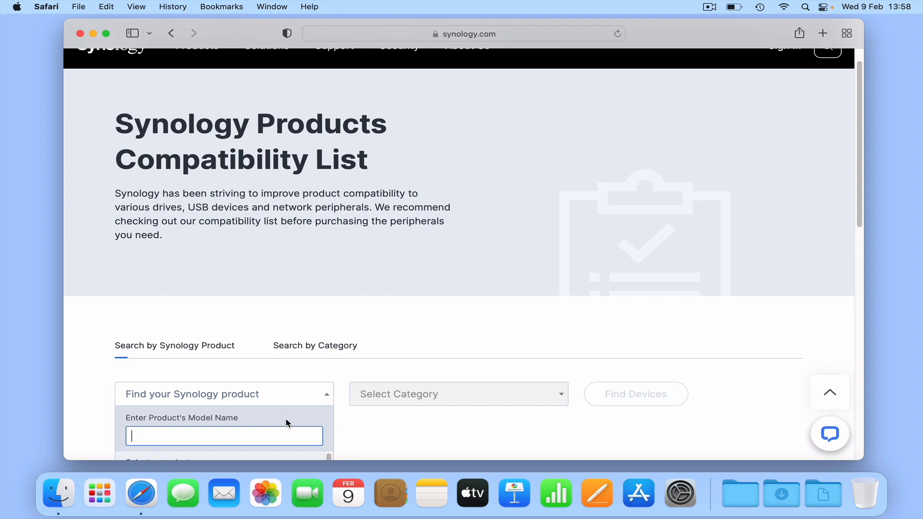
text(ds1520)
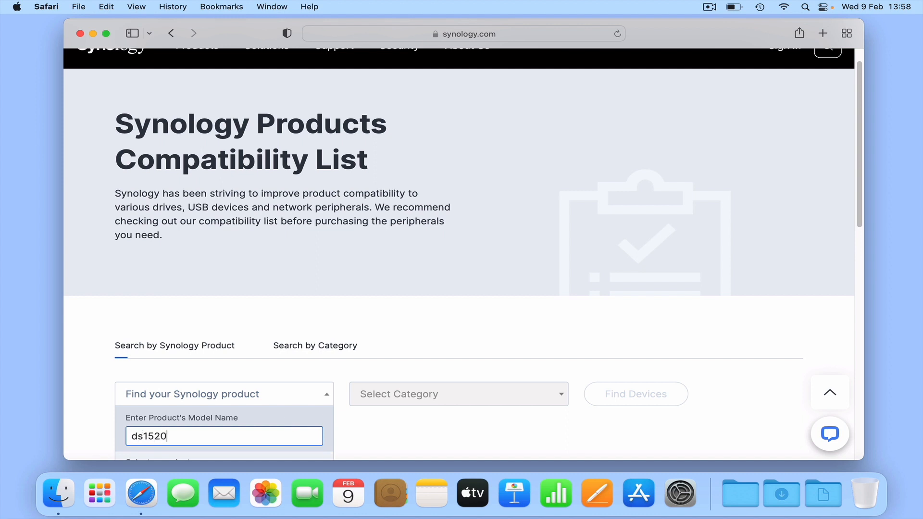
text(+)
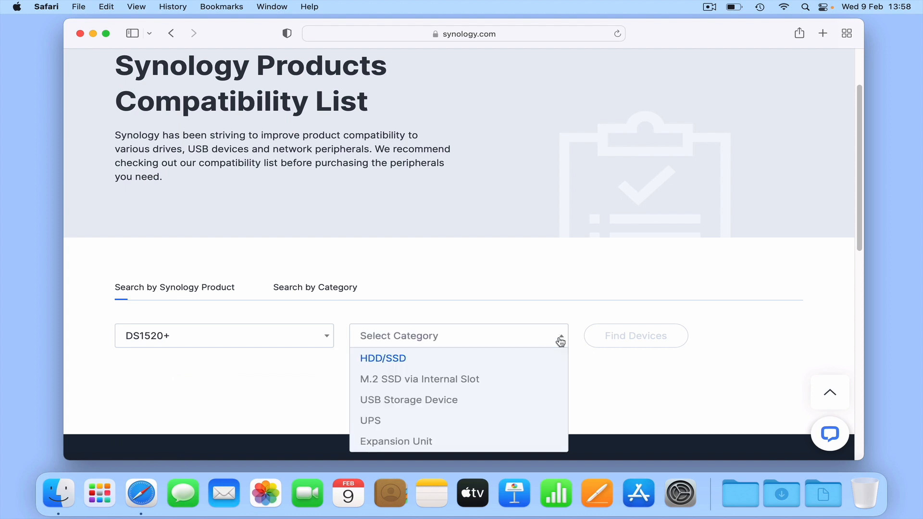
- Choose the HDD/SSD category and view the DS1520+ compatible drives table
click(383, 359)
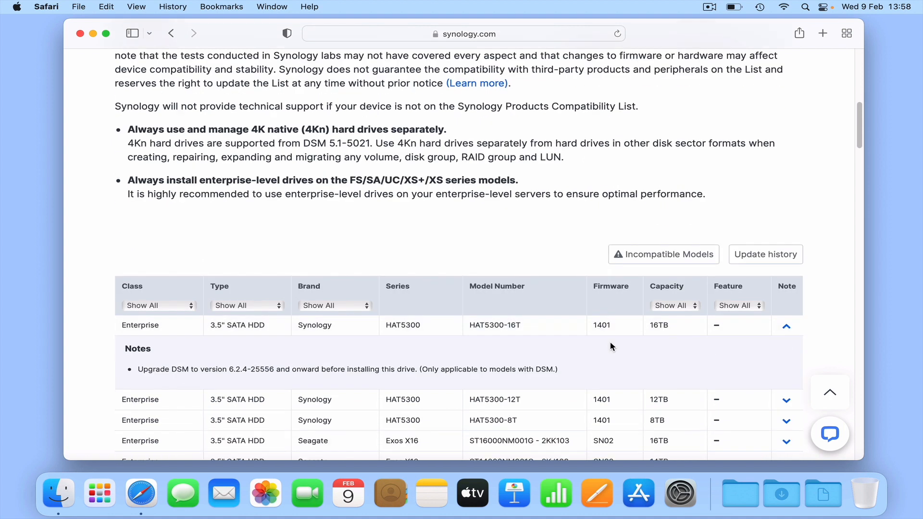
scroll(down, 3)
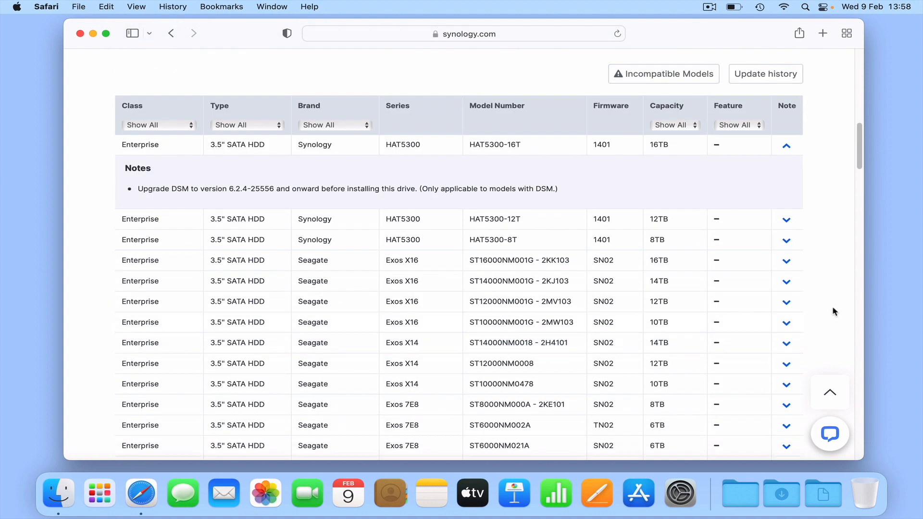